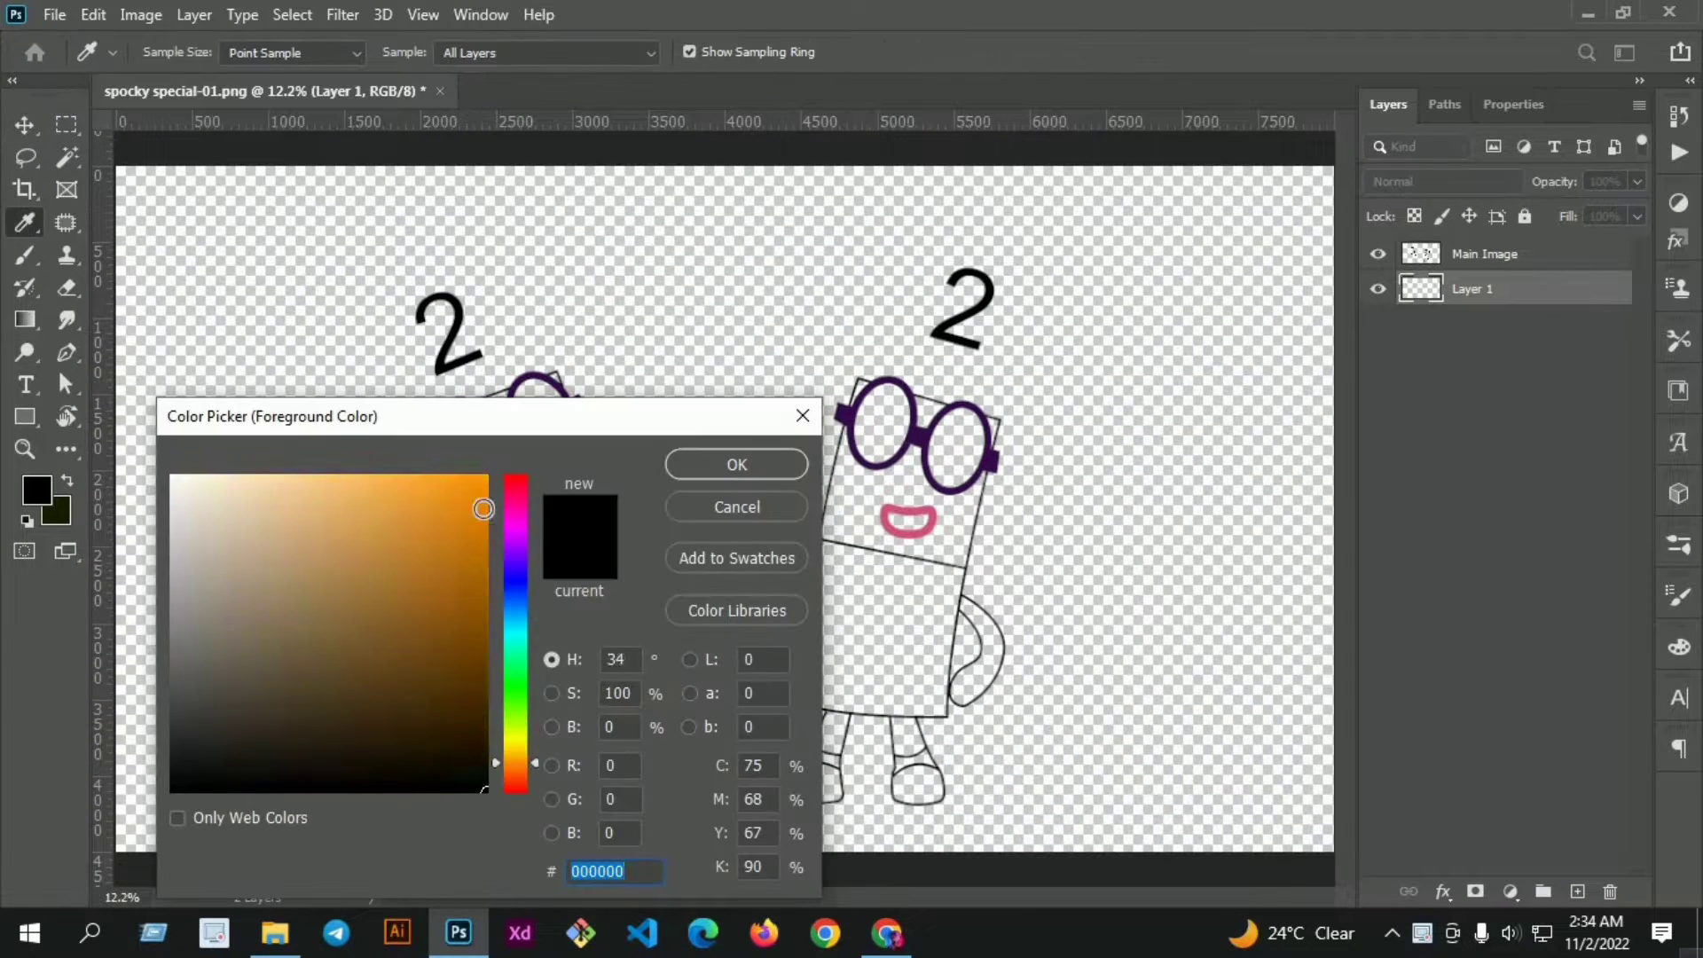
Choose orange in the Color Picker and fill the left Two character's body and arm.
{"action": "left_click", "coordinate": [734, 463]}
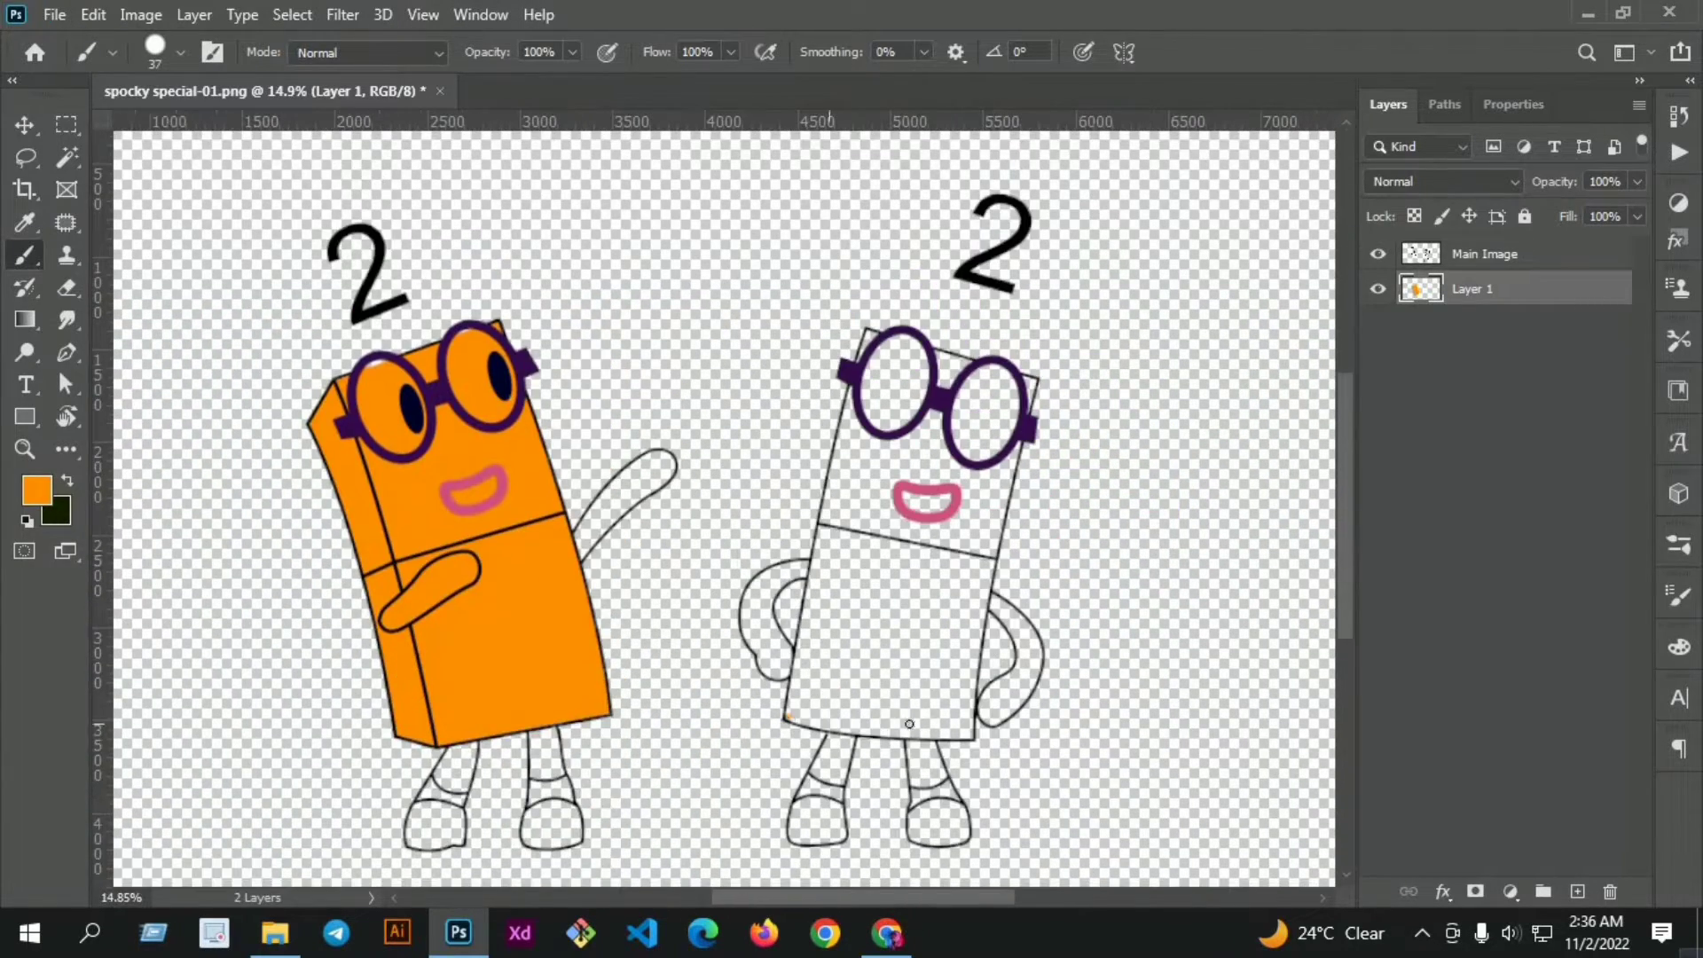
Fill the left character's selected leg areas dark purple on a new layer.
{"action": "scroll", "scroll_direction": "up", "scroll_amount": 3}
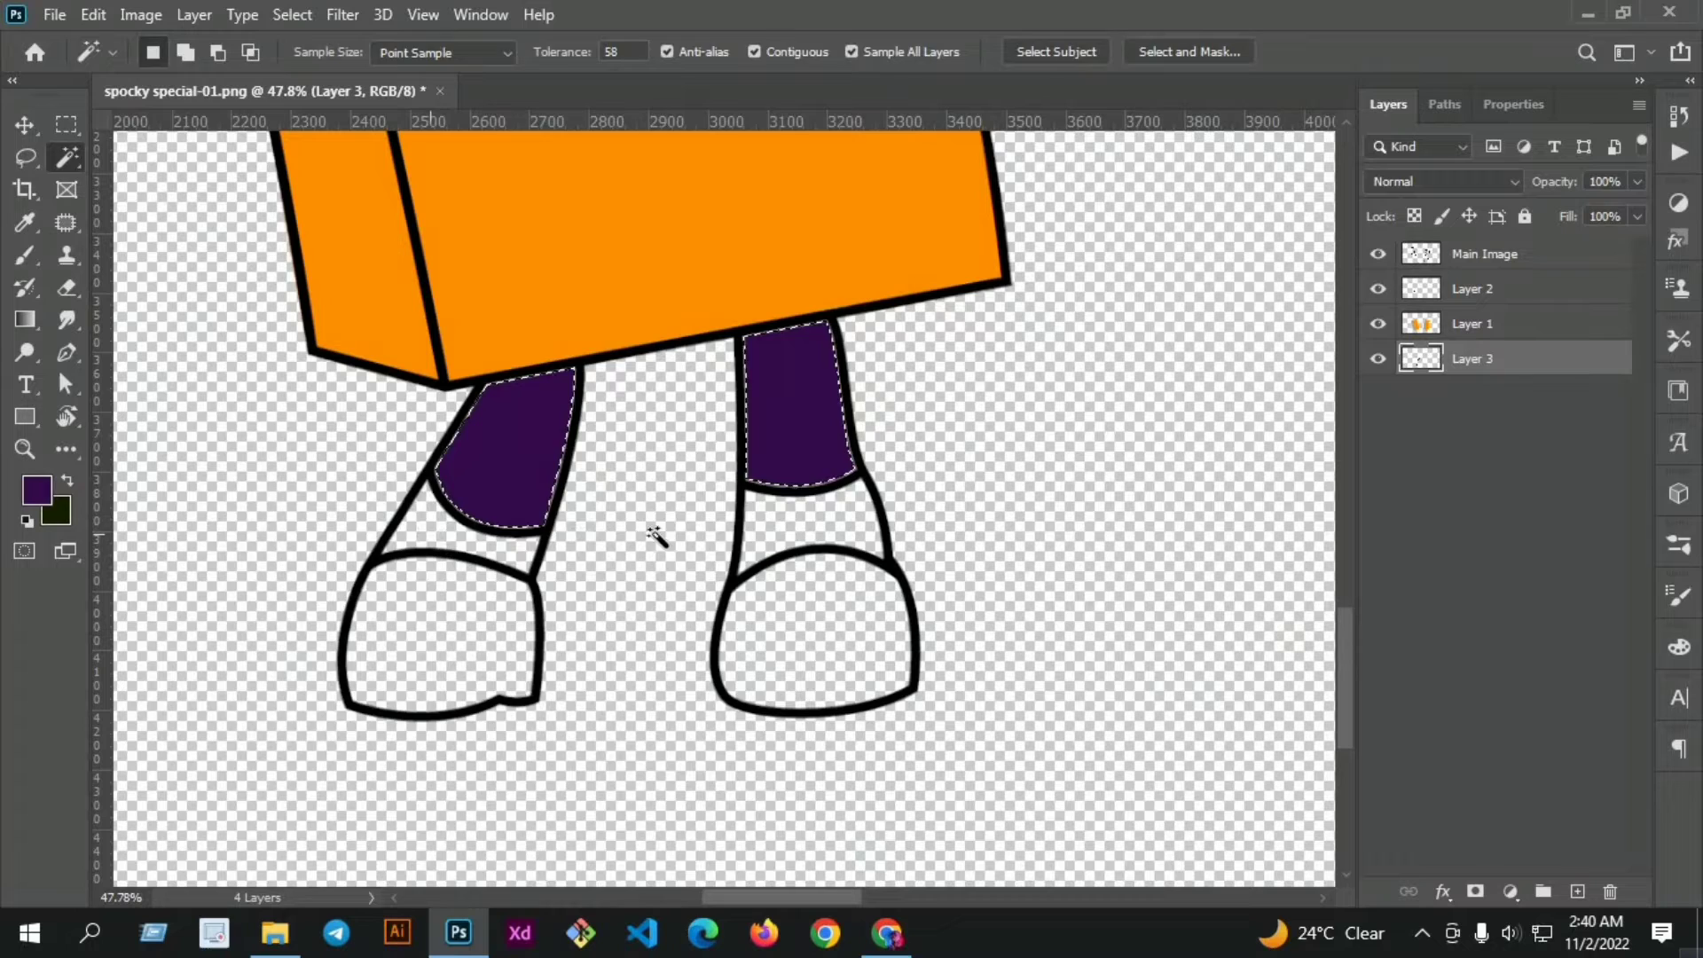
Color the right character's body orange and limbs purple, with white eyes and teeth.
{"action": "left_click", "coordinate": [35, 490]}
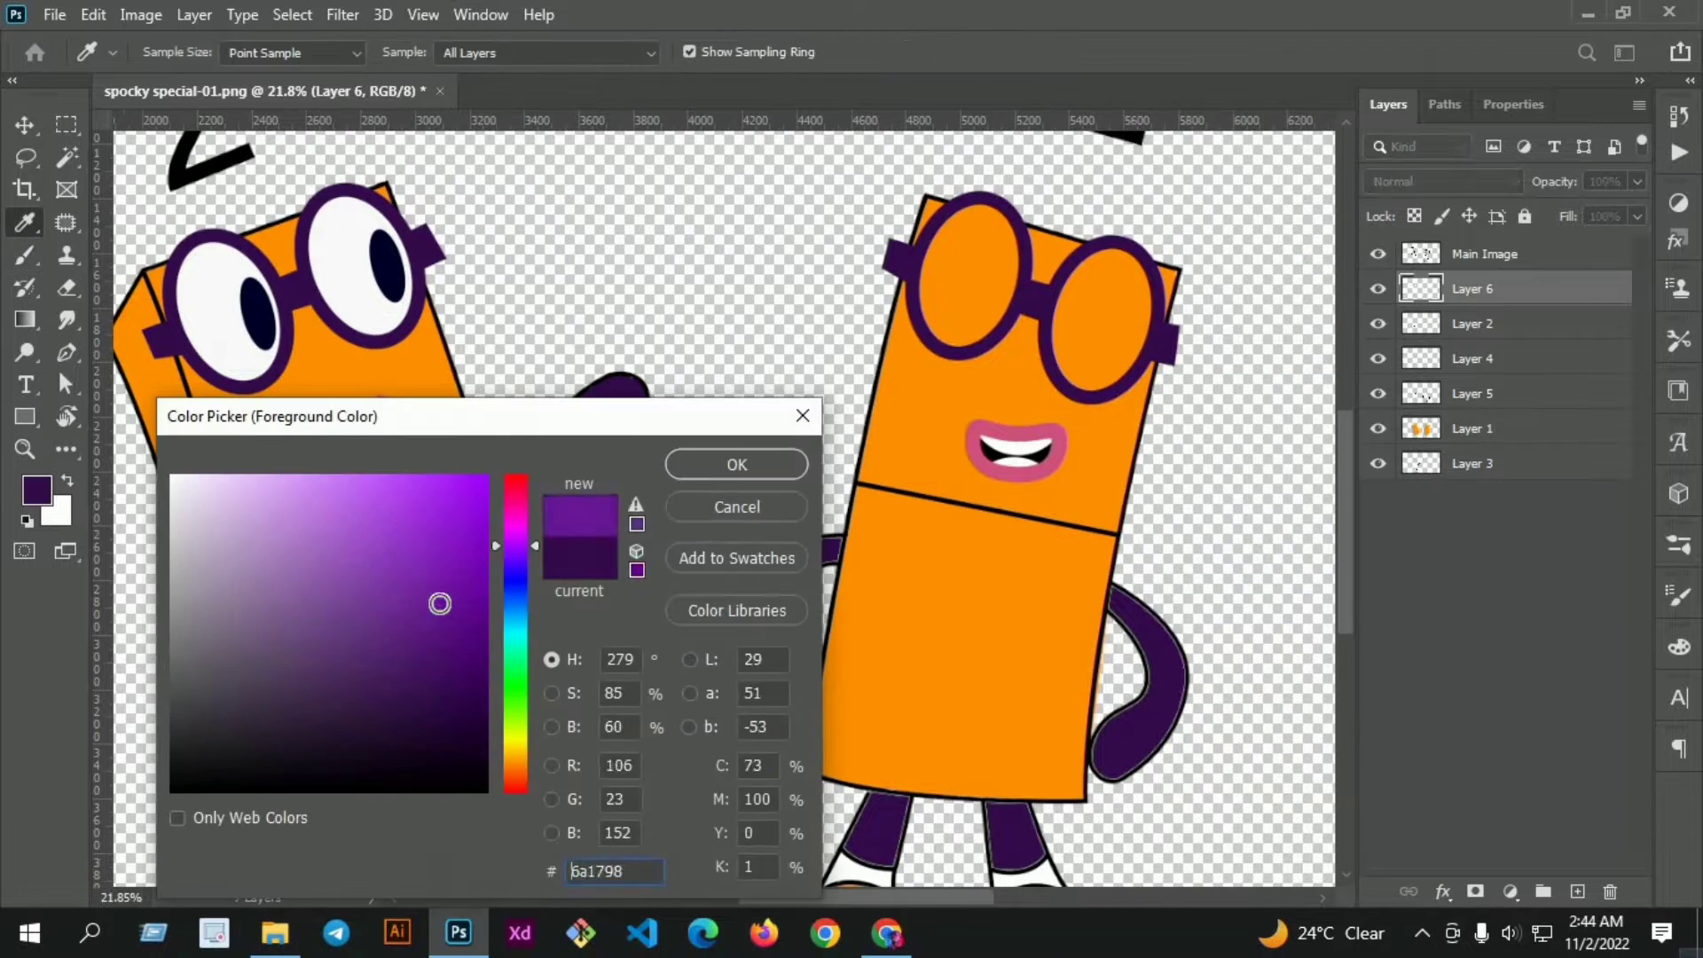
Fill the lenses lighter purple and soften the white shine with a Gaussian Blur.
{"action": "left_click", "coordinate": [734, 463]}
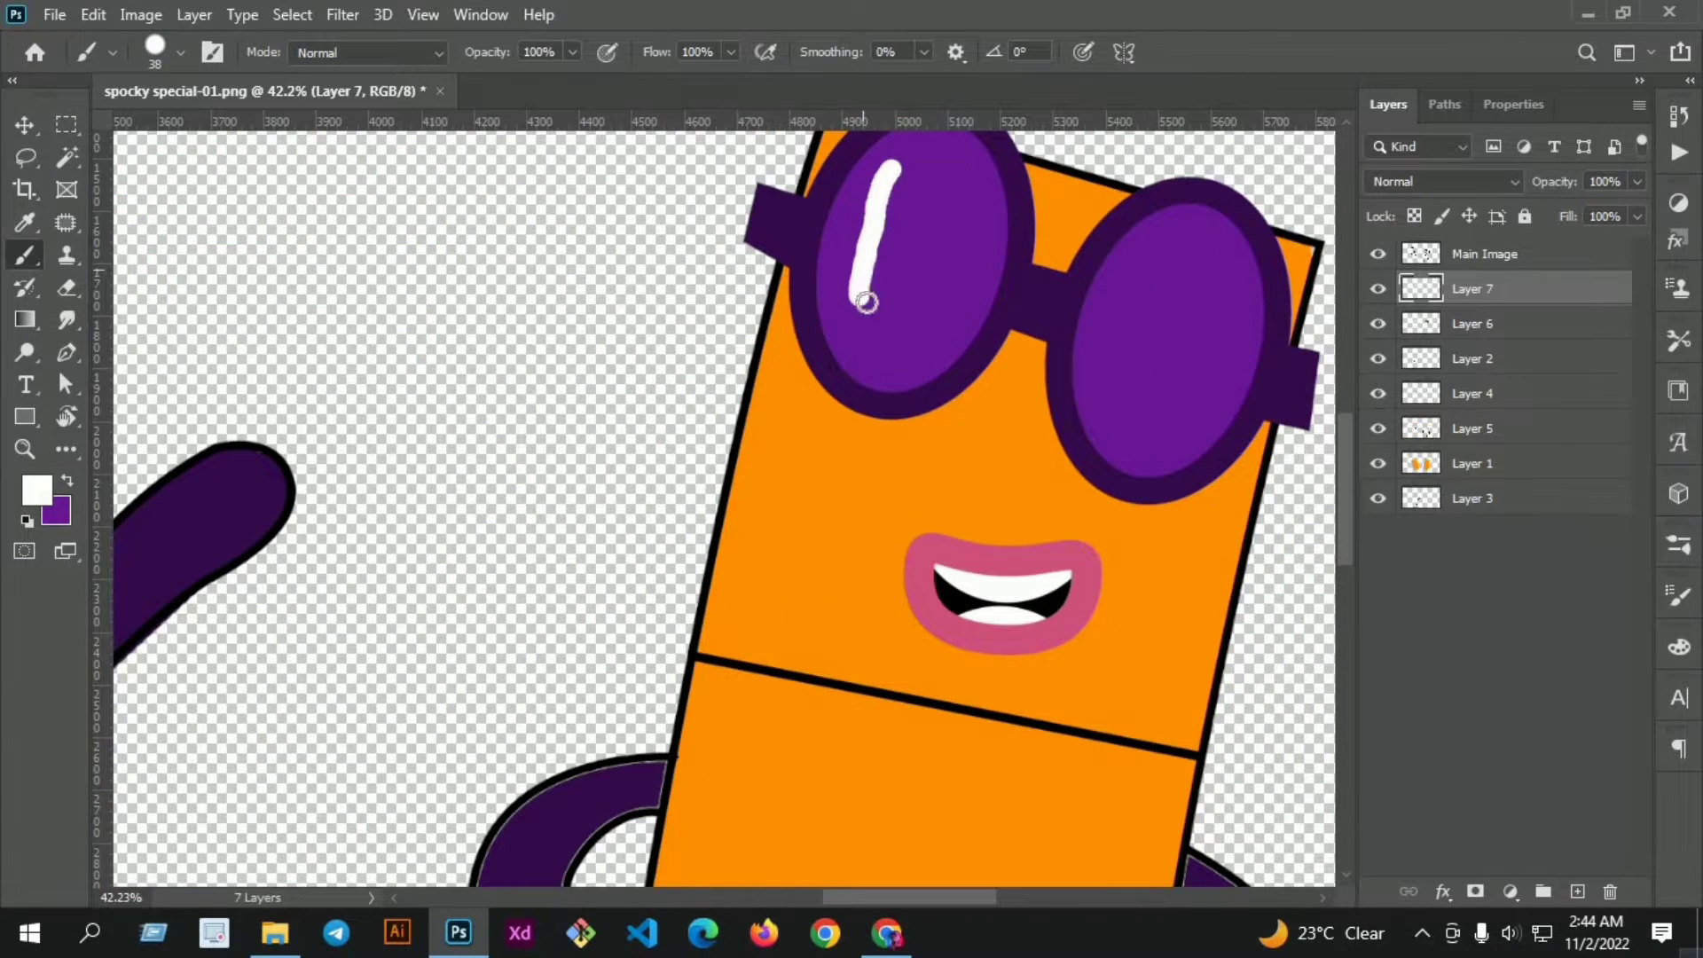
{"action": "left_click", "coordinate": [340, 14]}
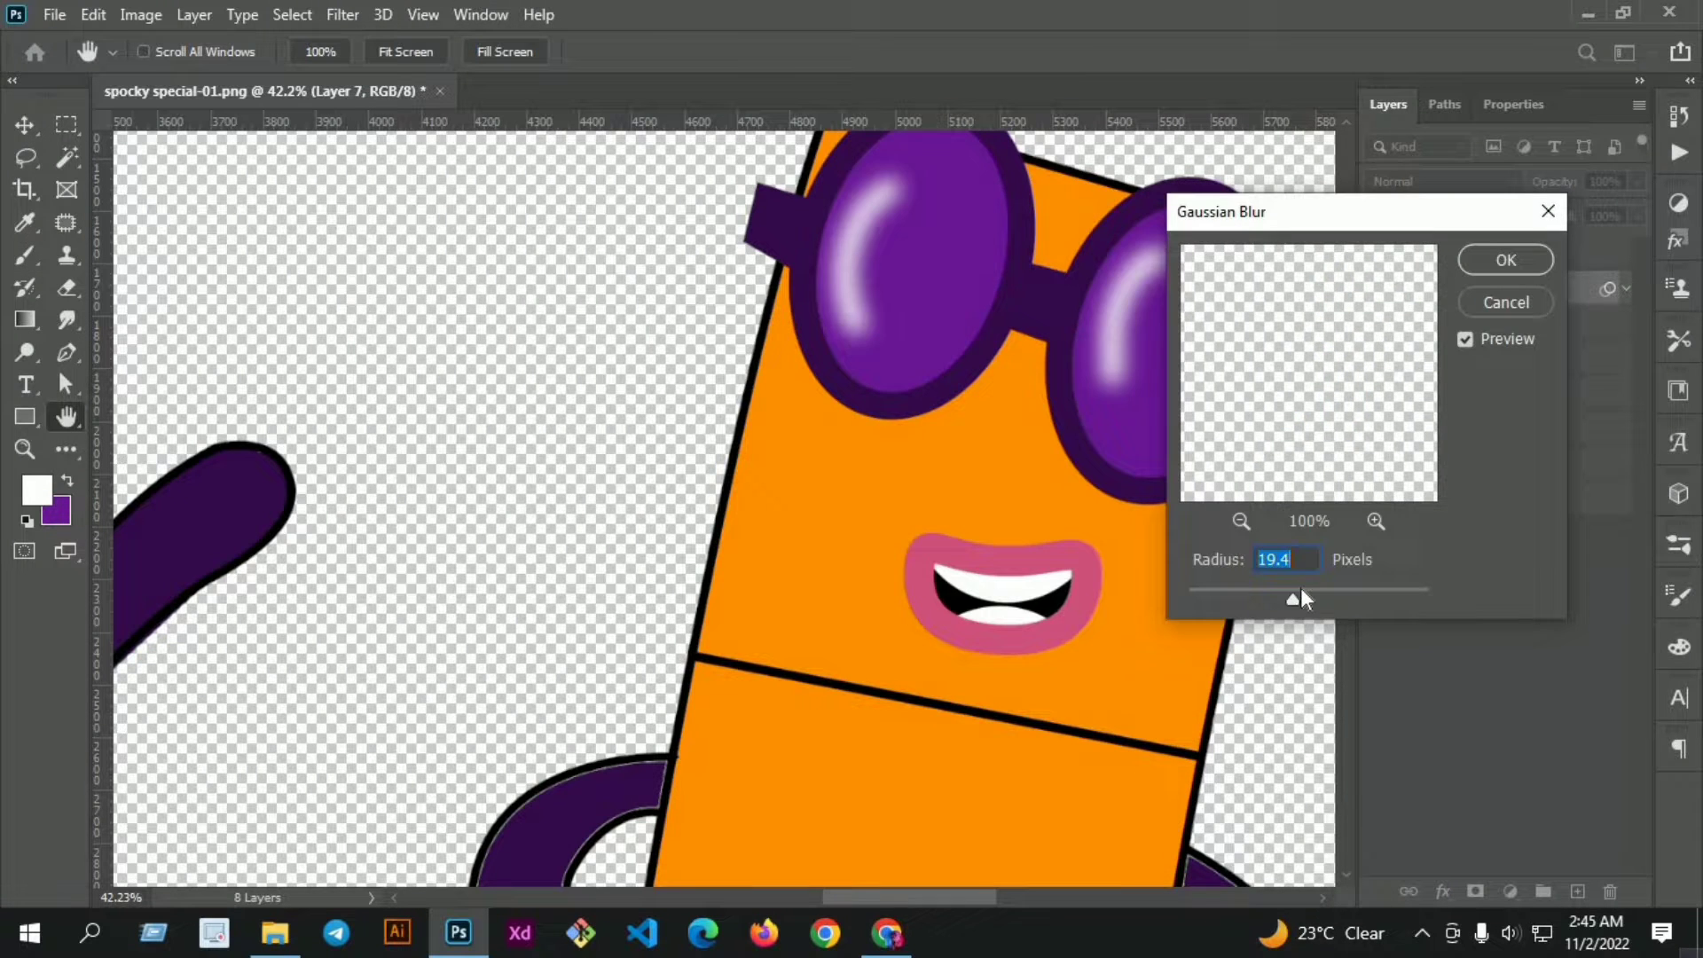
{"action": "left_click", "coordinate": [1502, 259]}
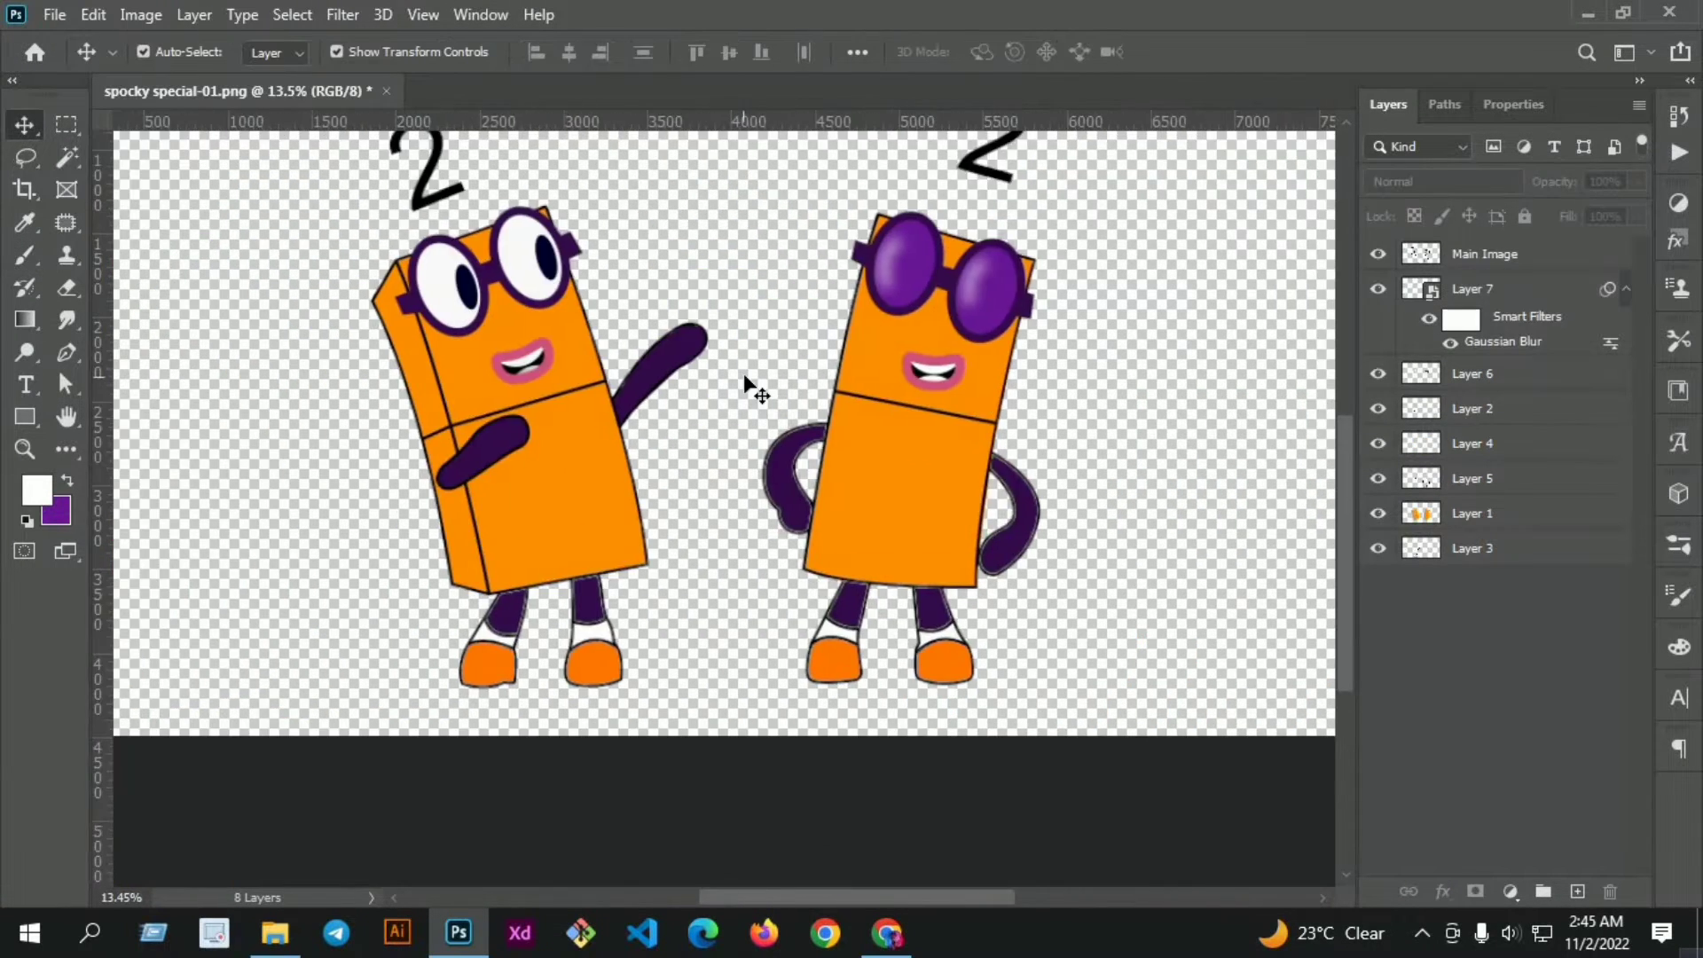
Fill a new layer below the characters dark blue and add a blue-to-red gradient hill.
{"action": "left_click", "coordinate": [36, 490]}
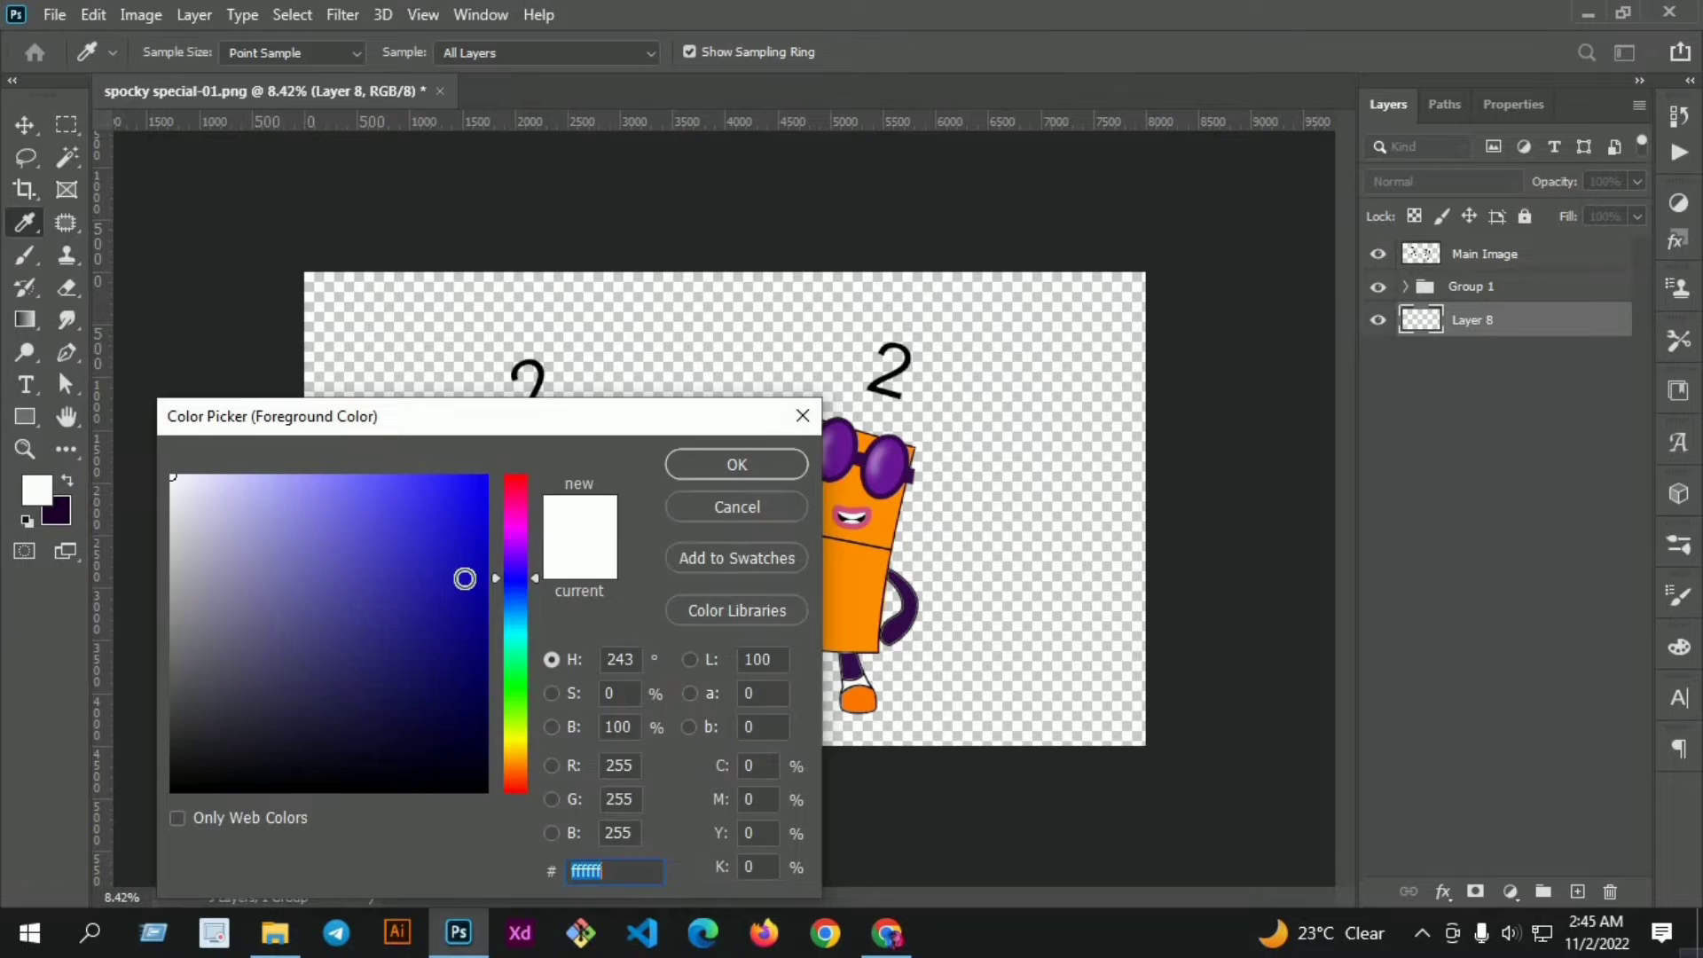
{"action": "left_click", "coordinate": [734, 464]}
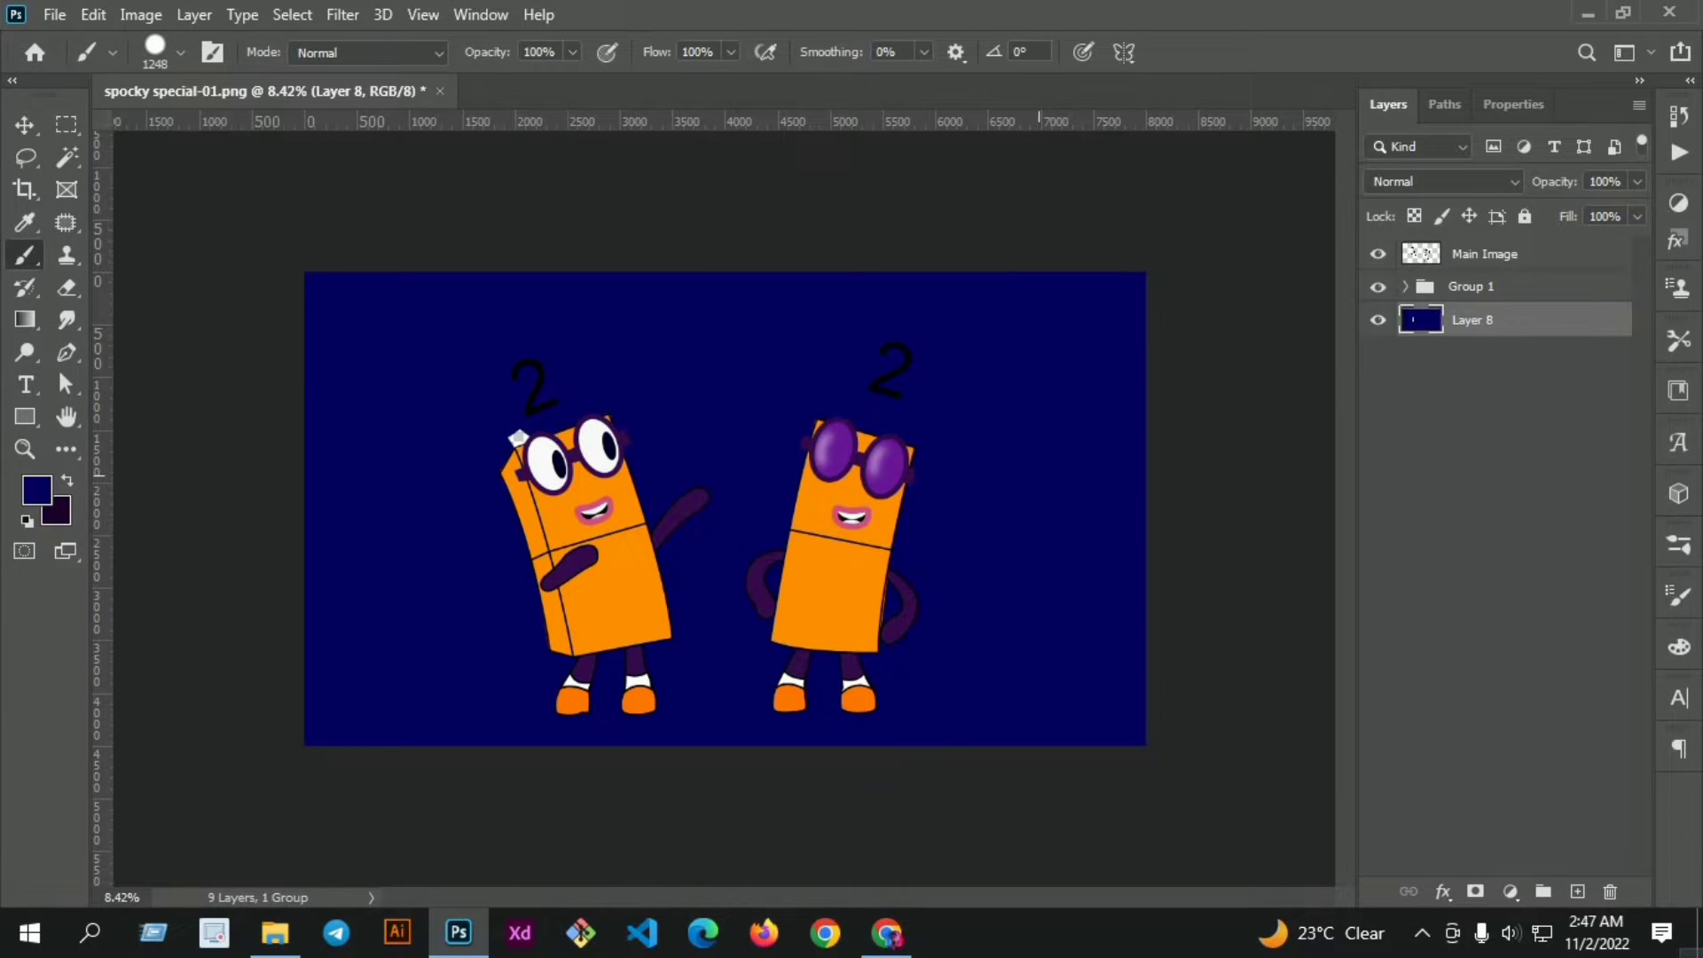
{"action": "left_click", "coordinate": [1577, 893]}
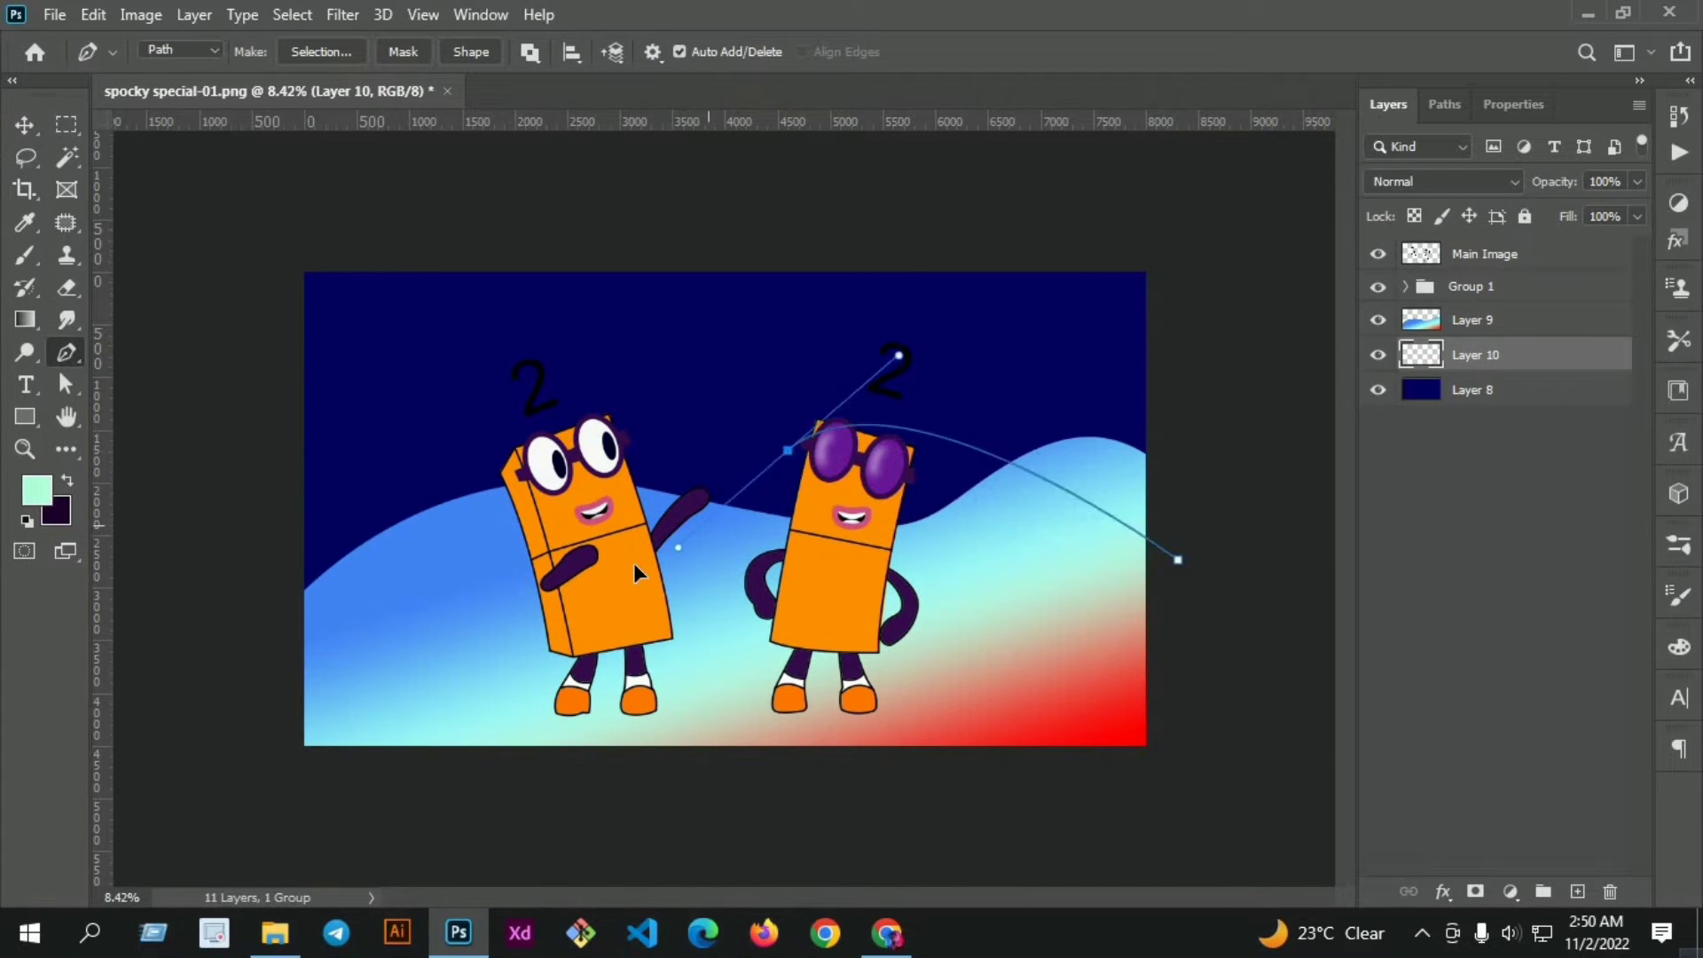
Add a pale second hill, paint purple clouds behind the hills, and colorize the sky with Hue/Saturation.
{"action": "left_click", "coordinate": [25, 319]}
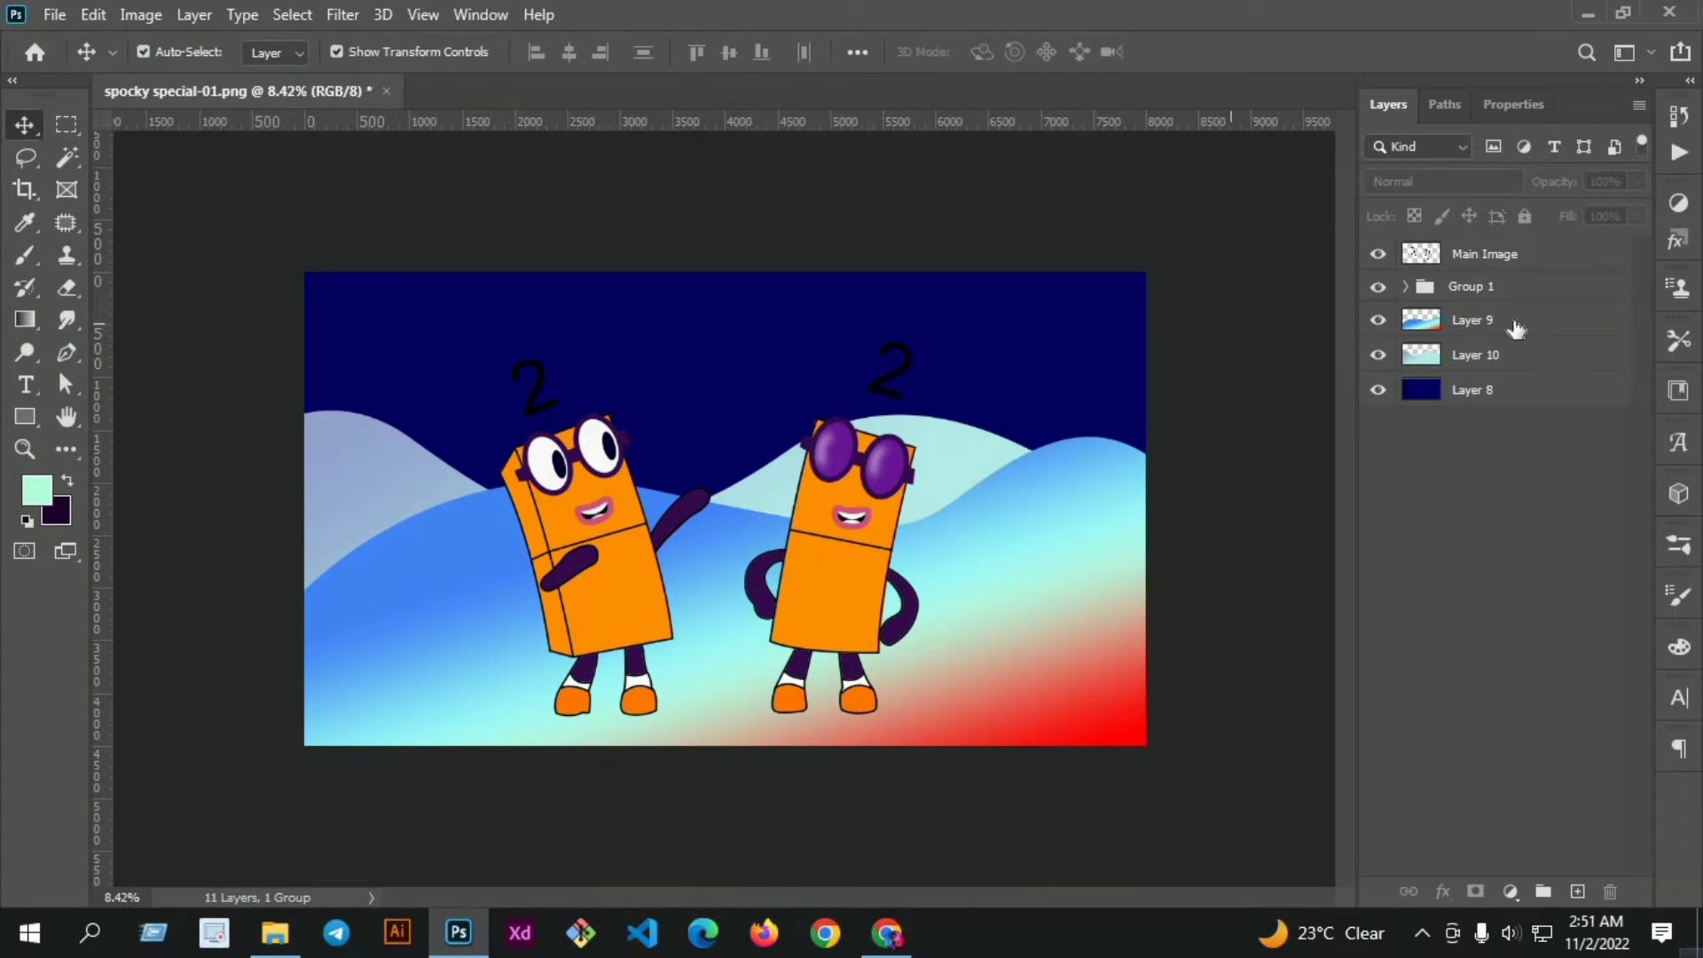
{"action": "left_click", "coordinate": [1577, 891]}
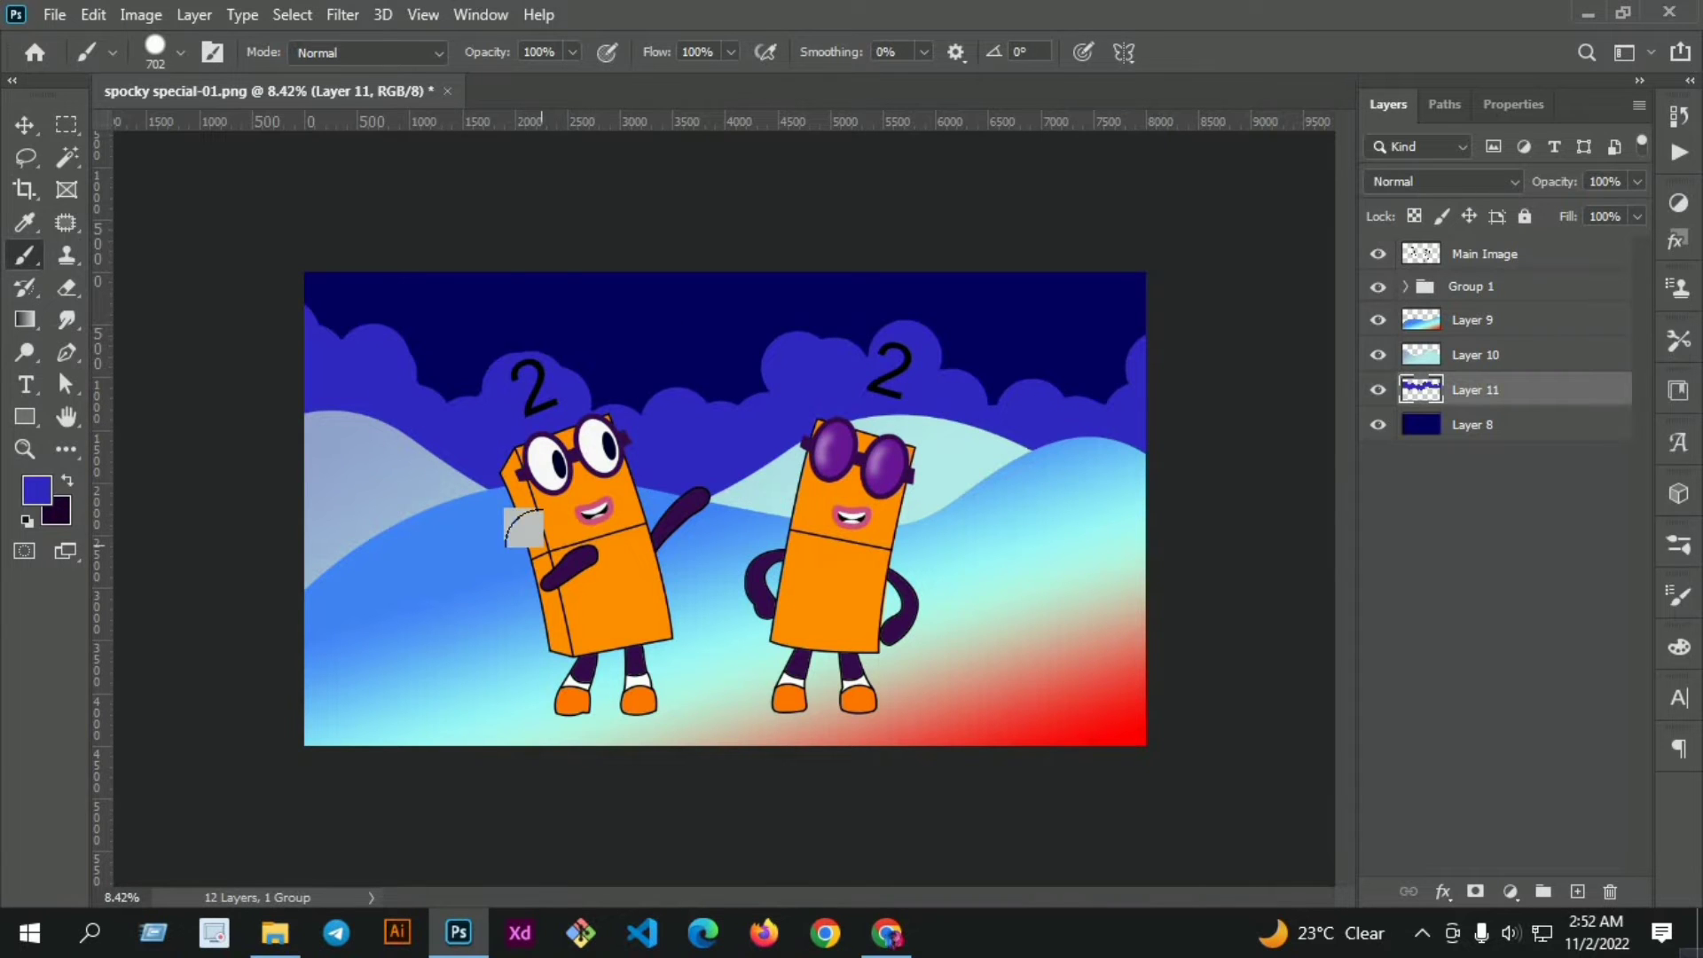
{"action": "left_click", "coordinate": [25, 124]}
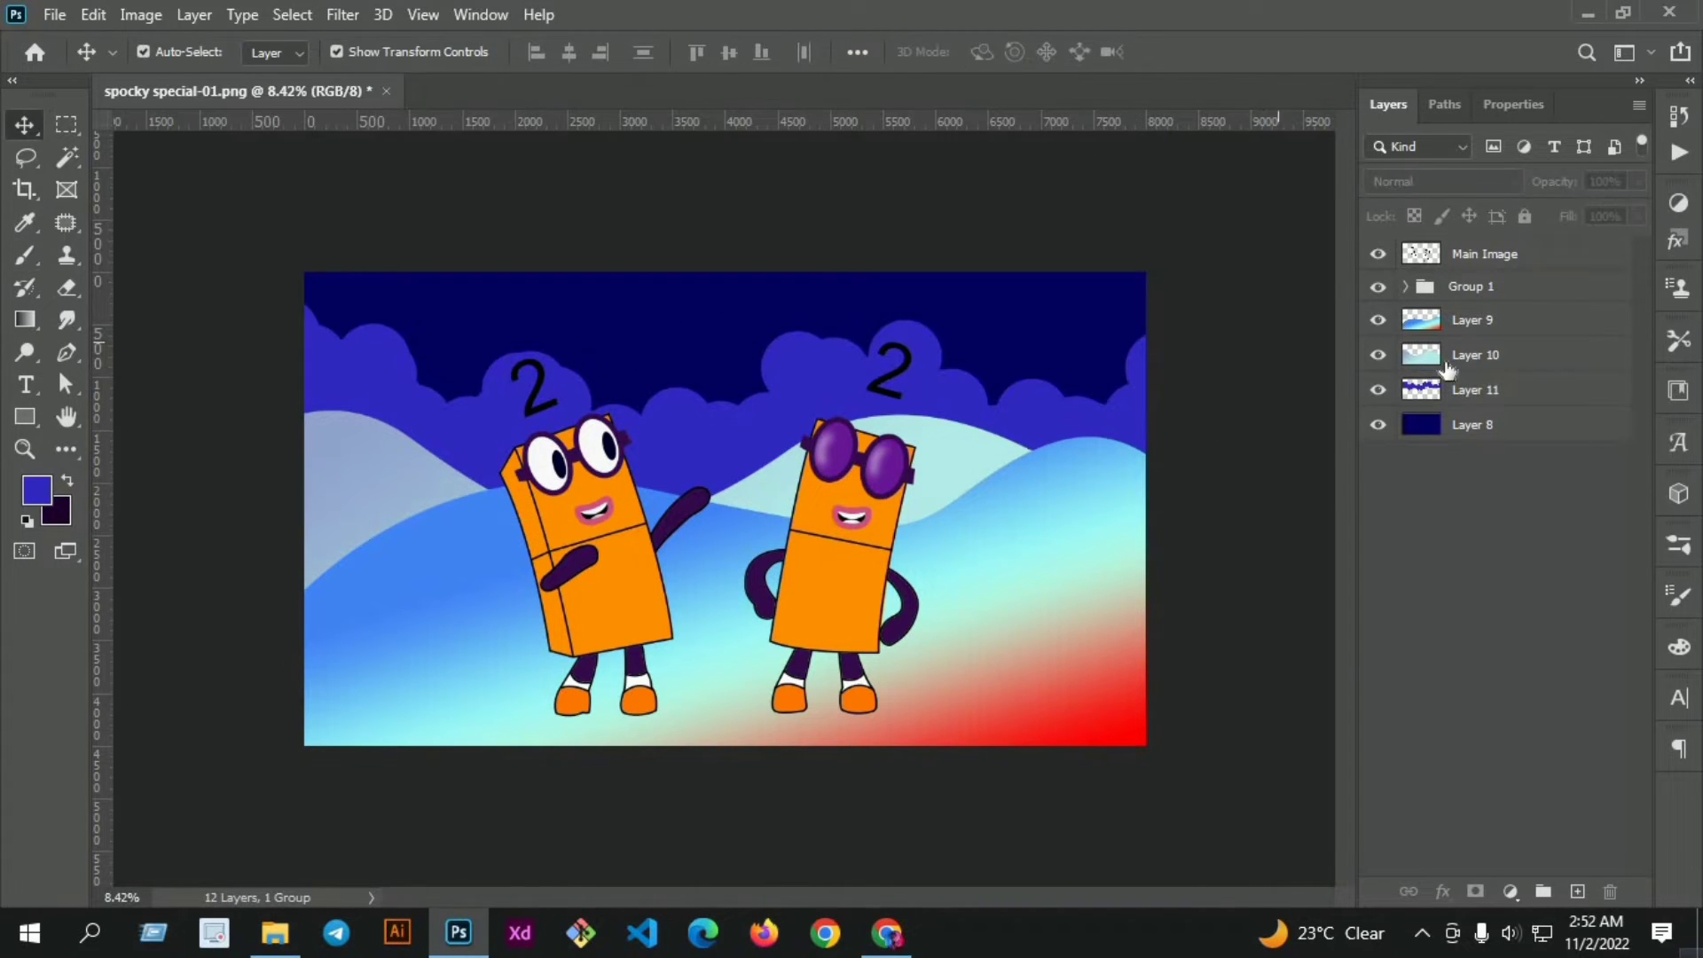
{"action": "left_click", "coordinate": [1473, 425]}
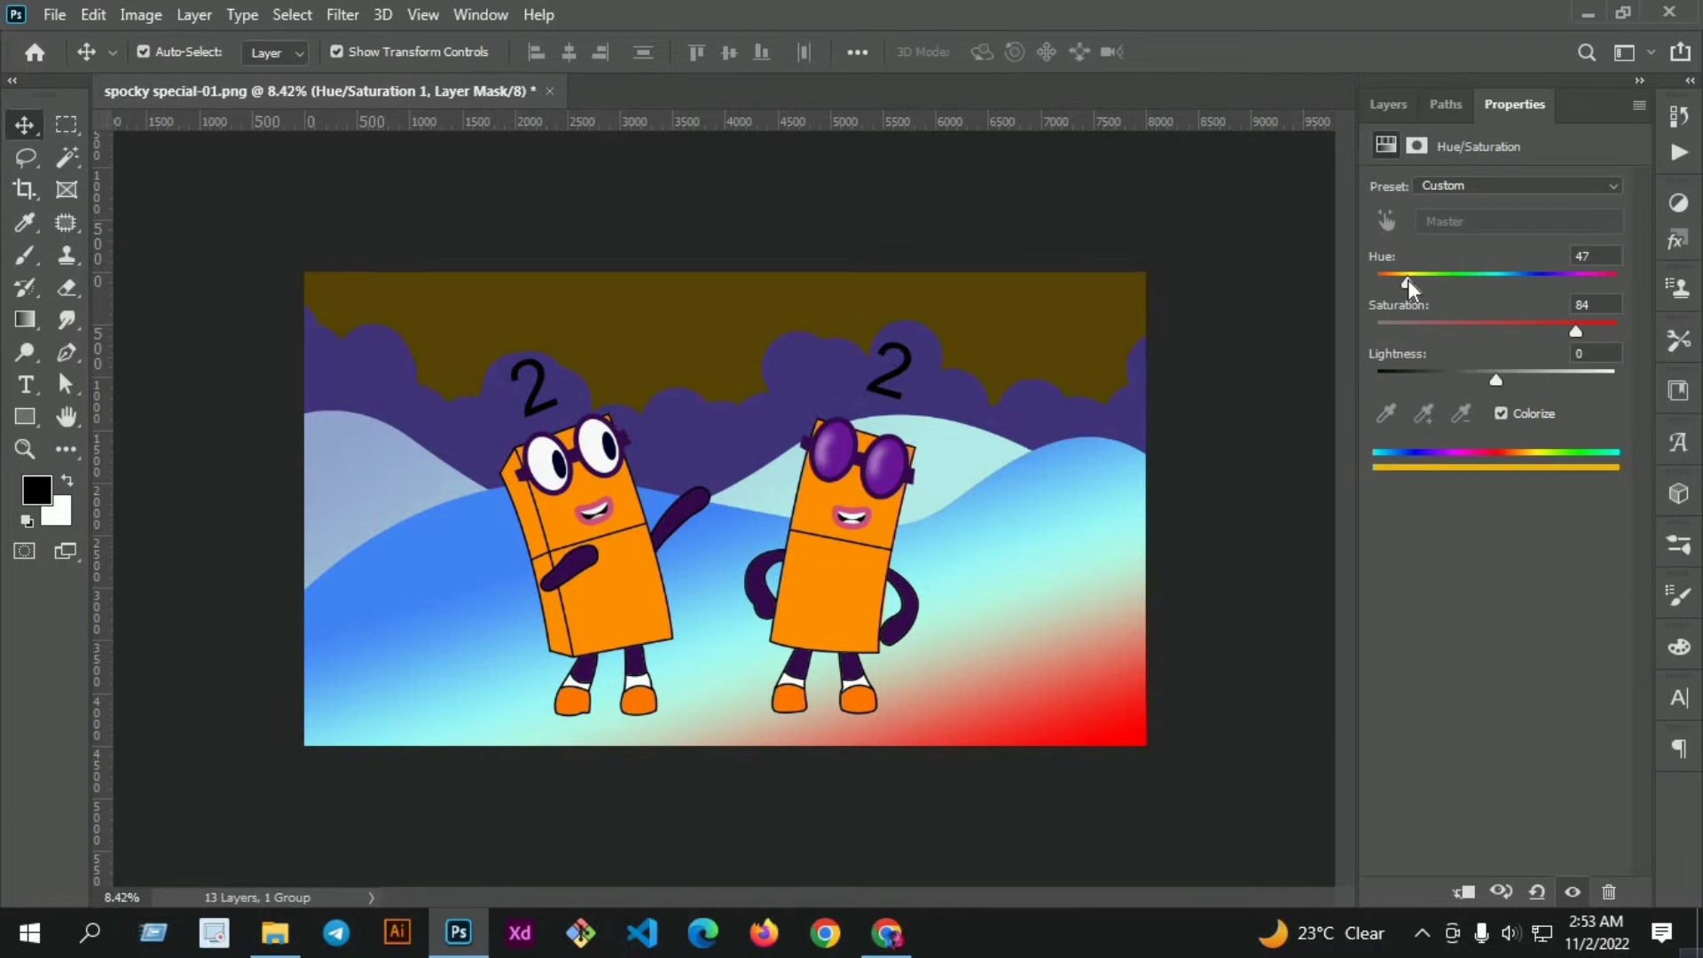
Paint black elliptical shadows under both characters' feet on a new layer.
{"action": "left_click", "coordinate": [1388, 104]}
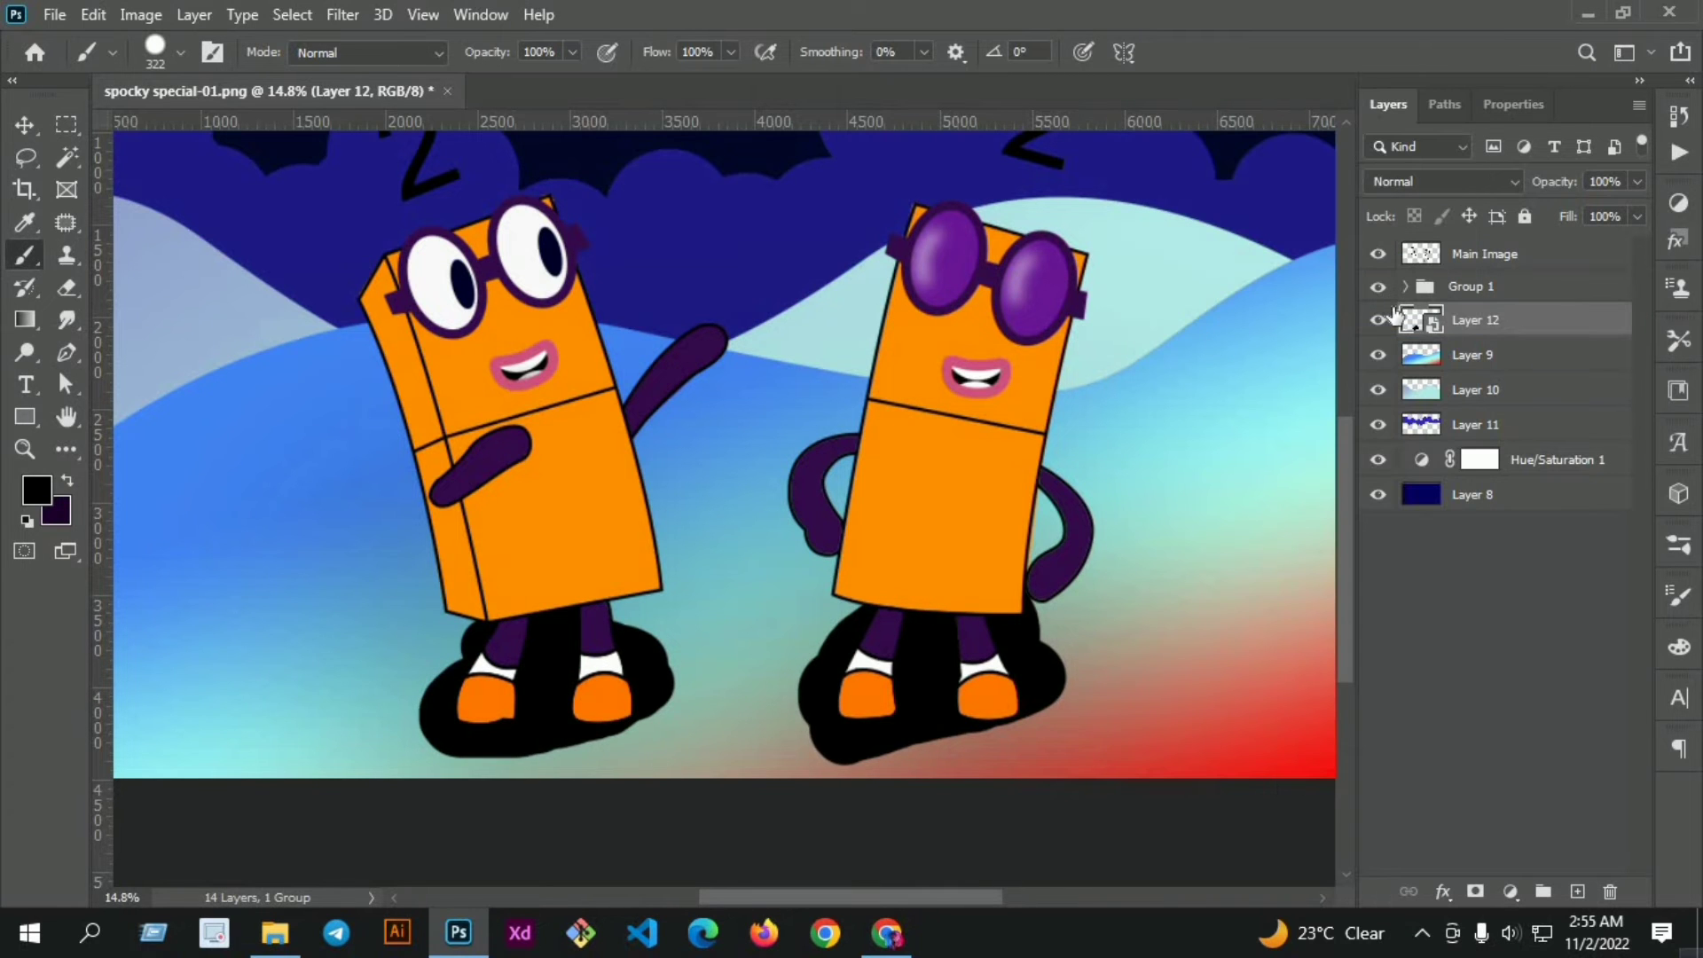
Blur the shadow layer and commit the rotated, resized 'Numberblocks Hallowin Special' title text.
{"action": "left_click", "coordinate": [341, 15]}
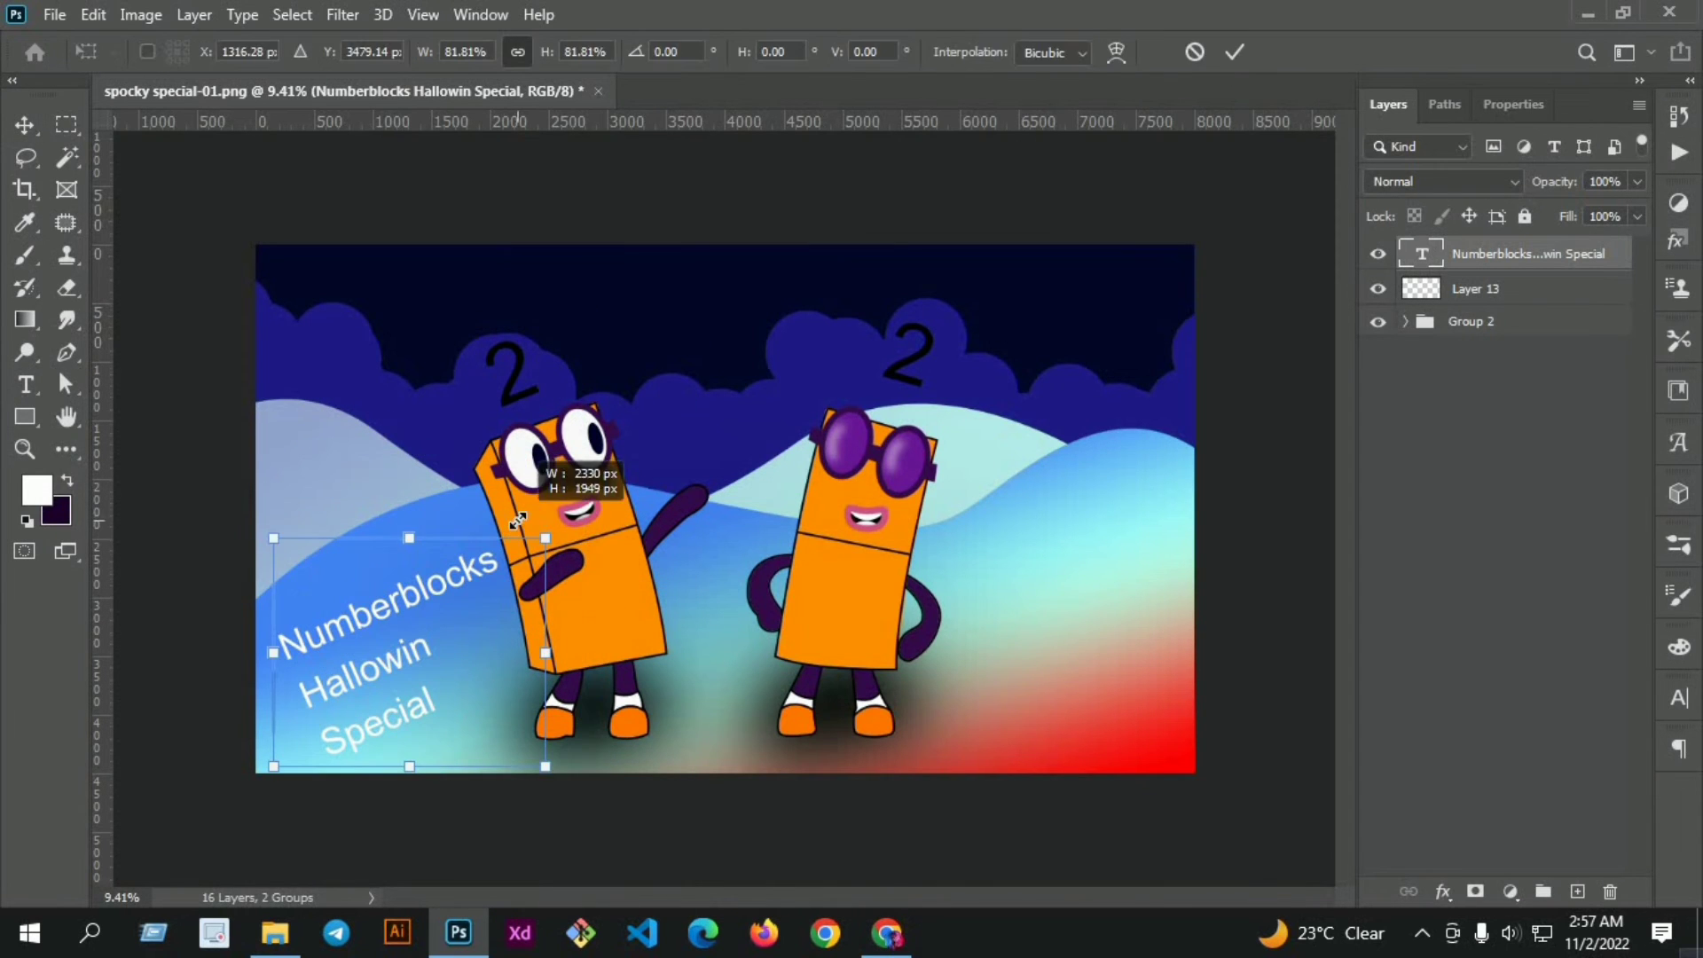
{"action": "left_click", "coordinate": [1234, 52]}
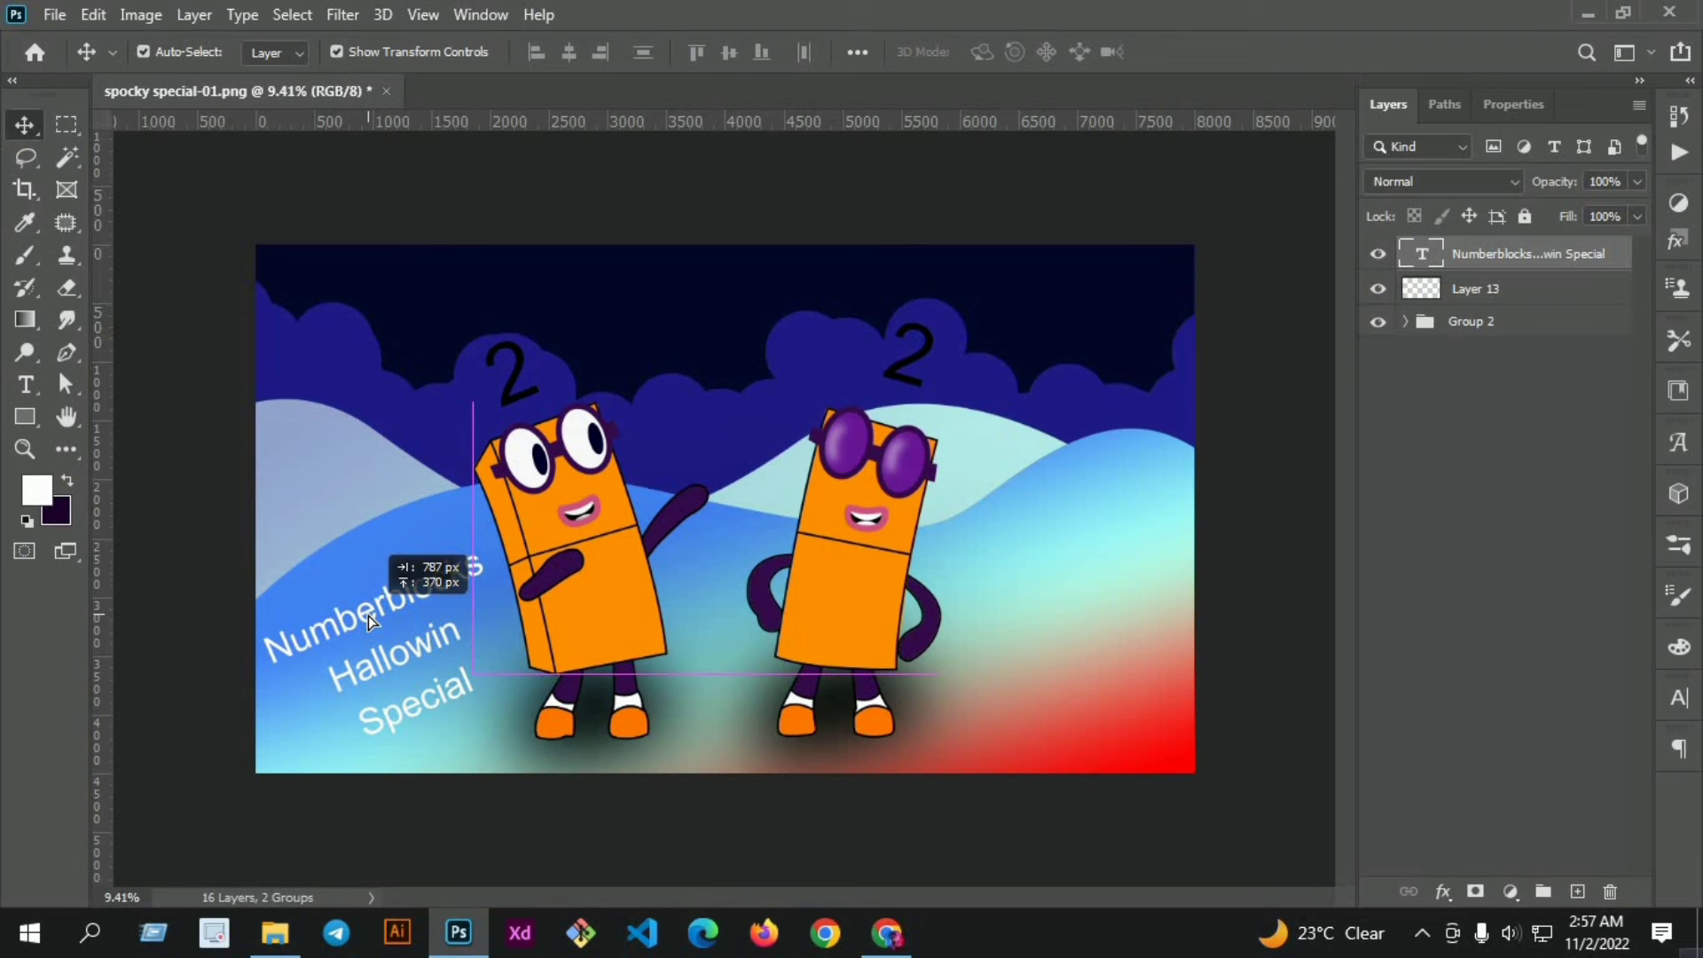